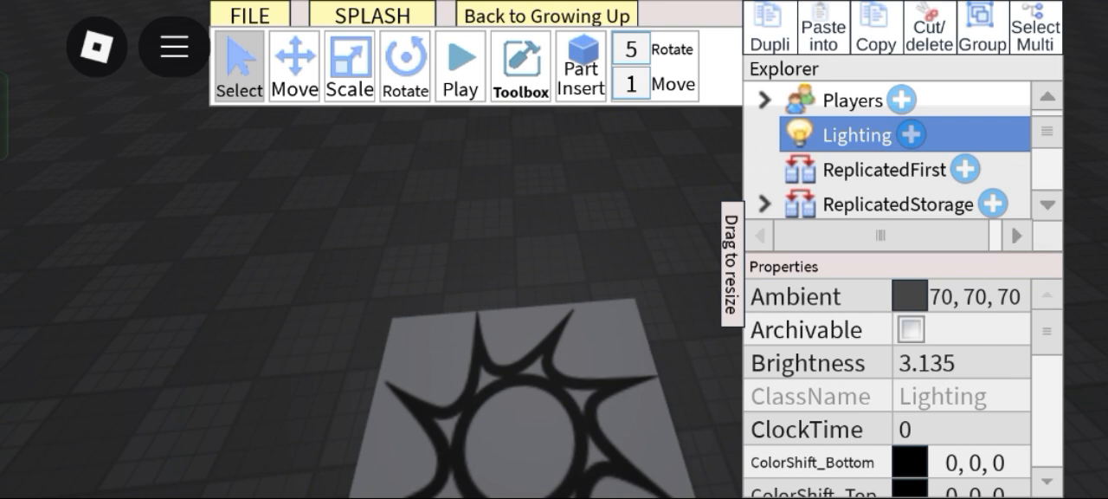
Set Lighting Ambient to 0,0,0, Brightness to 1 and ClockTime to 20
{"action": "left_click", "coordinate": [909, 295]}
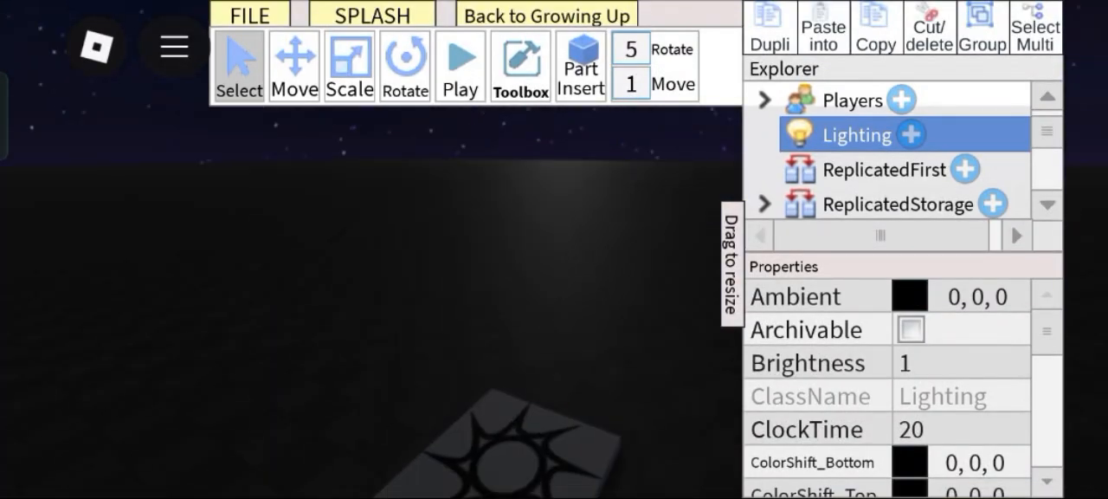
{"action": "left_click", "coordinate": [909, 296]}
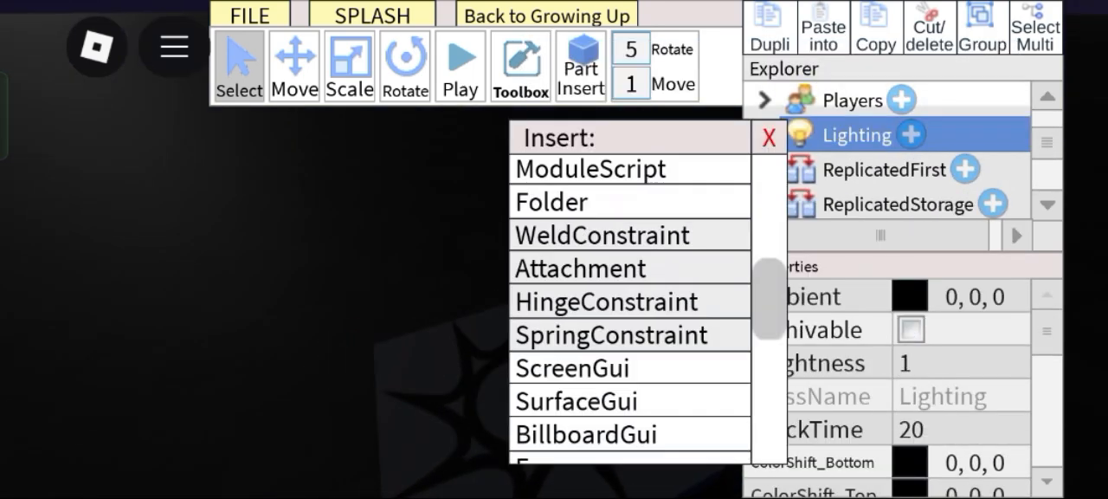
Insert Sky, Atmosphere and a size-4 Blur into Lighting, then start Play
{"action": "scroll", "scroll_direction": "down", "scroll_amount": 3}
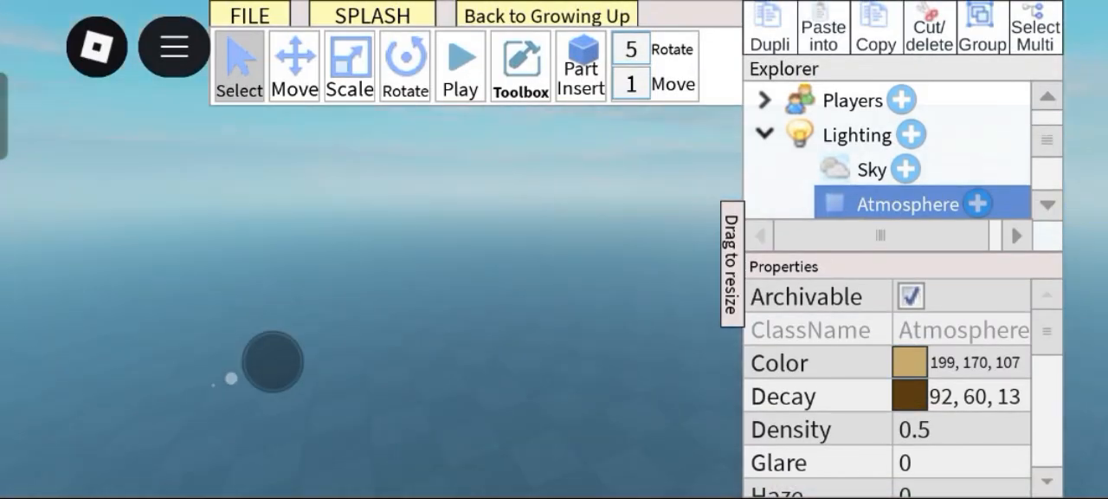
{"action": "left_click", "coordinate": [856, 134]}
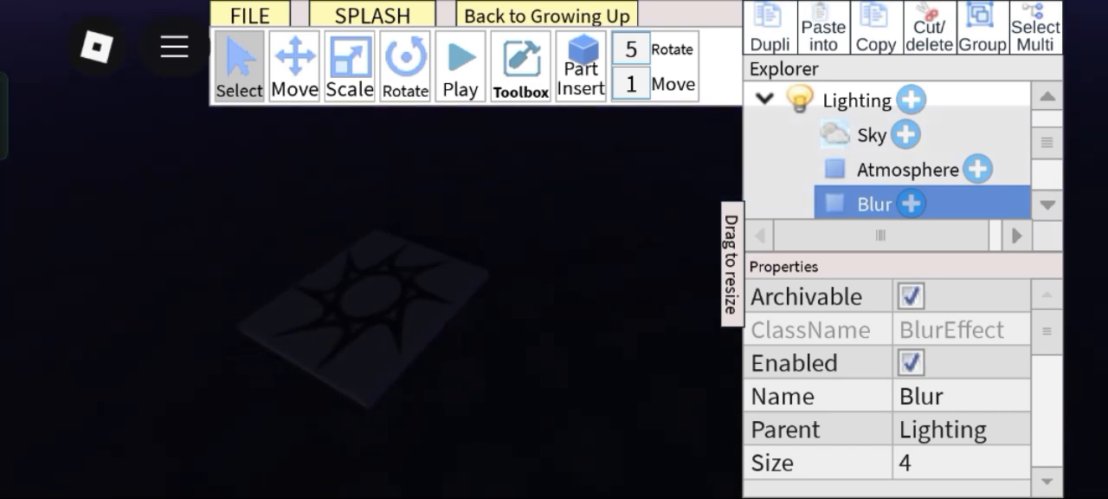
{"action": "left_click", "coordinate": [461, 64]}
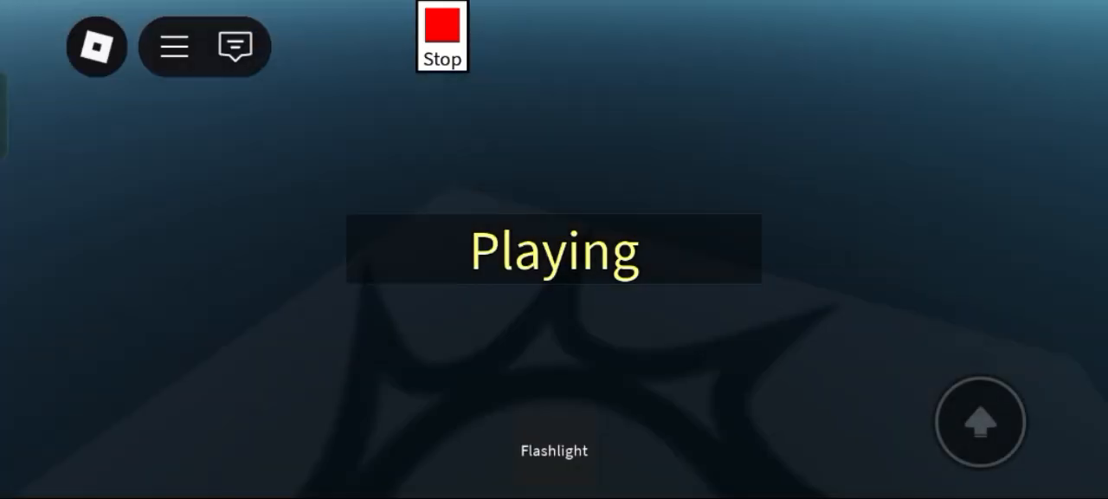
Equip the Flashlight to look around the dark night scene, then stop the test
{"action": "left_click", "coordinate": [554, 449]}
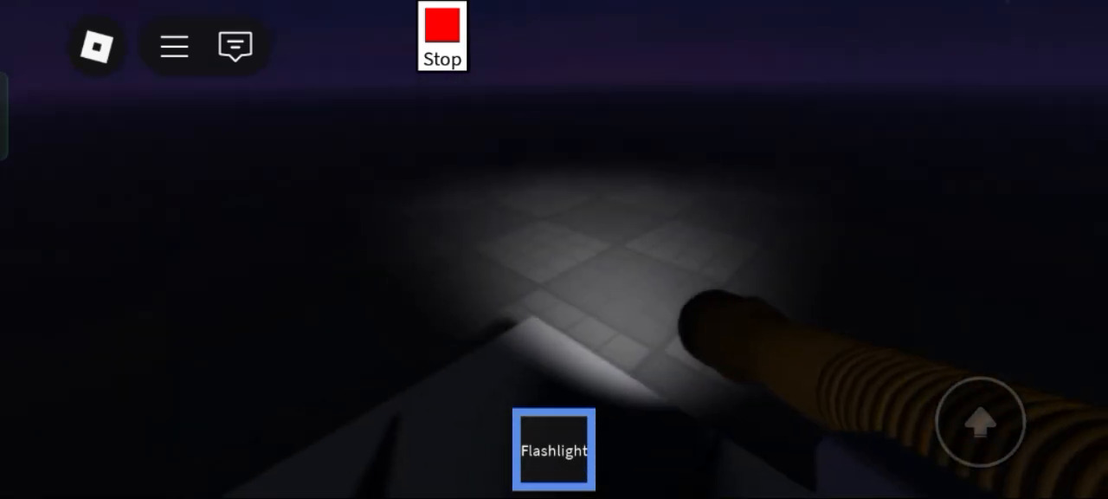
{"action": "left_click", "coordinate": [442, 26]}
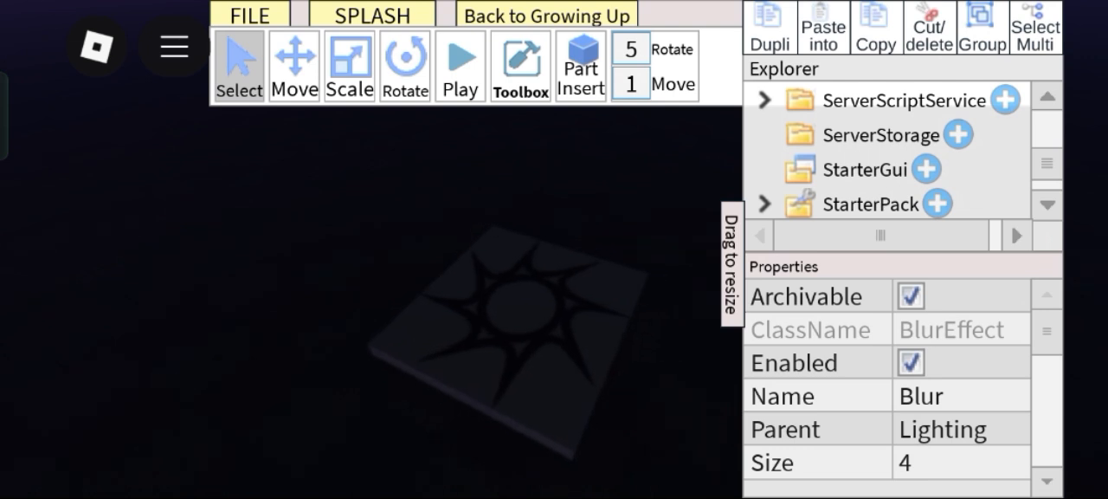
Add ScreenGui 'SprintUi' to StarterGui with a rounded, stroked TextButton reading 'Sprint'
{"action": "left_click", "coordinate": [860, 134]}
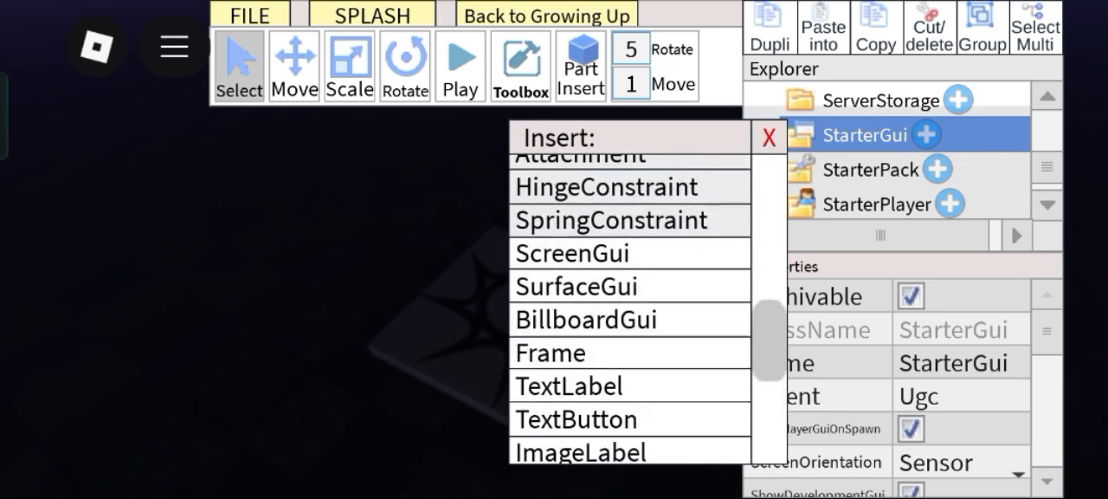
{"action": "left_click", "coordinate": [572, 253]}
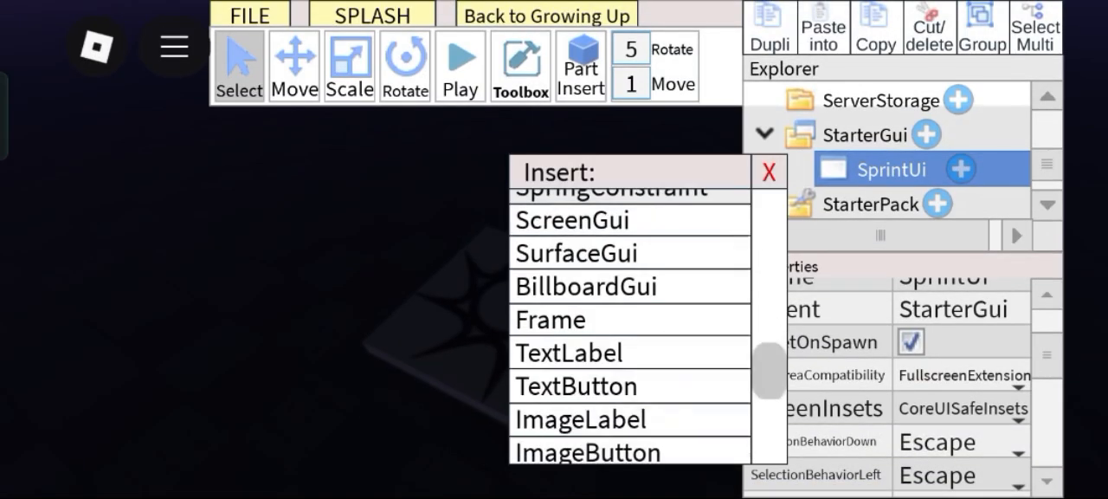
{"action": "left_click", "coordinate": [575, 385]}
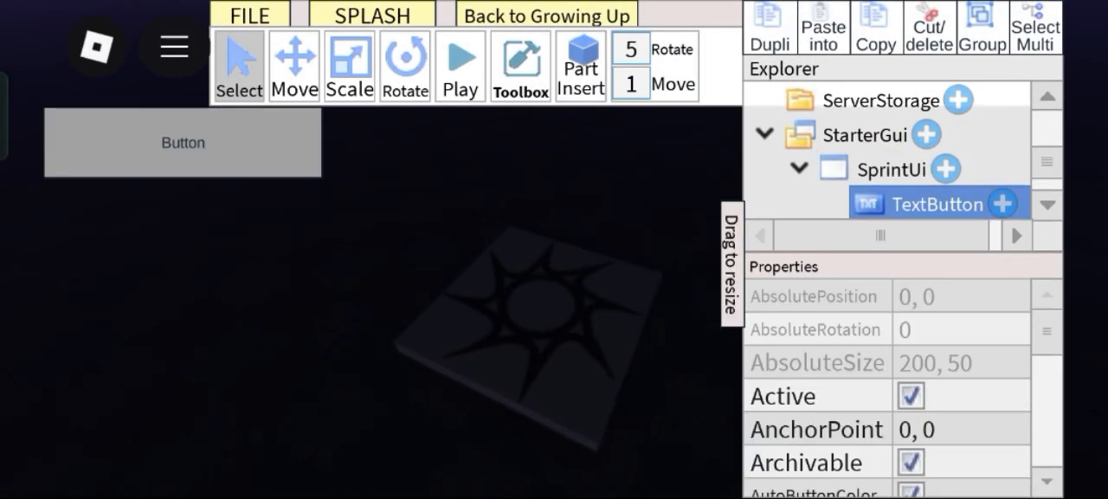
{"action": "scroll", "scroll_direction": "down", "scroll_amount": 3}
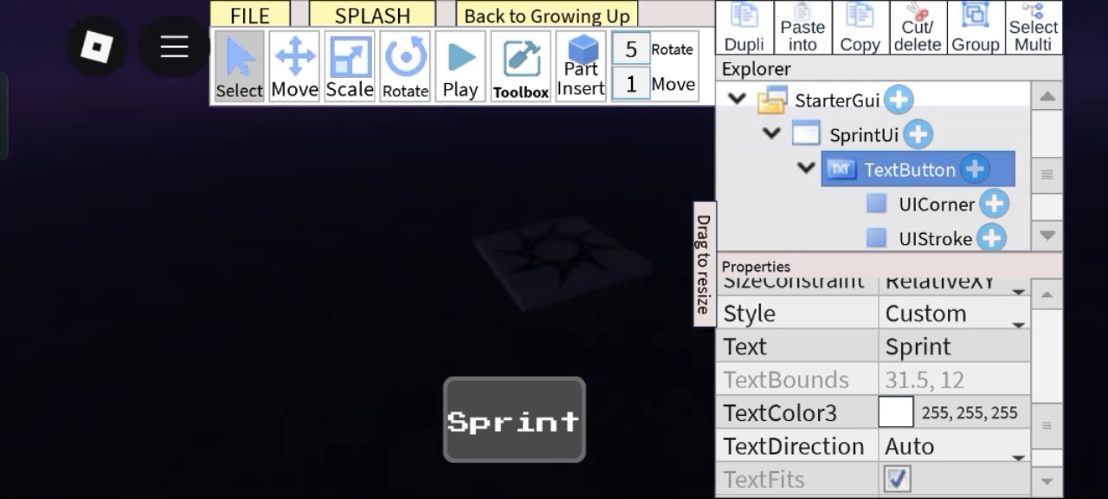
Insert a LocalScript into the TextButton holding the walk-speed sprint toggle code
{"action": "left_click", "coordinate": [580, 65]}
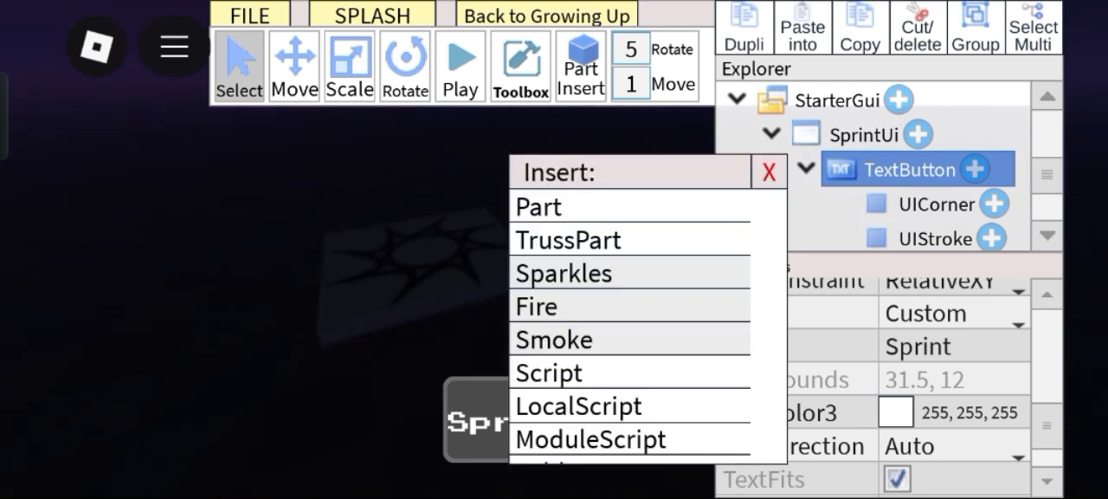
{"action": "left_click", "coordinate": [578, 405]}
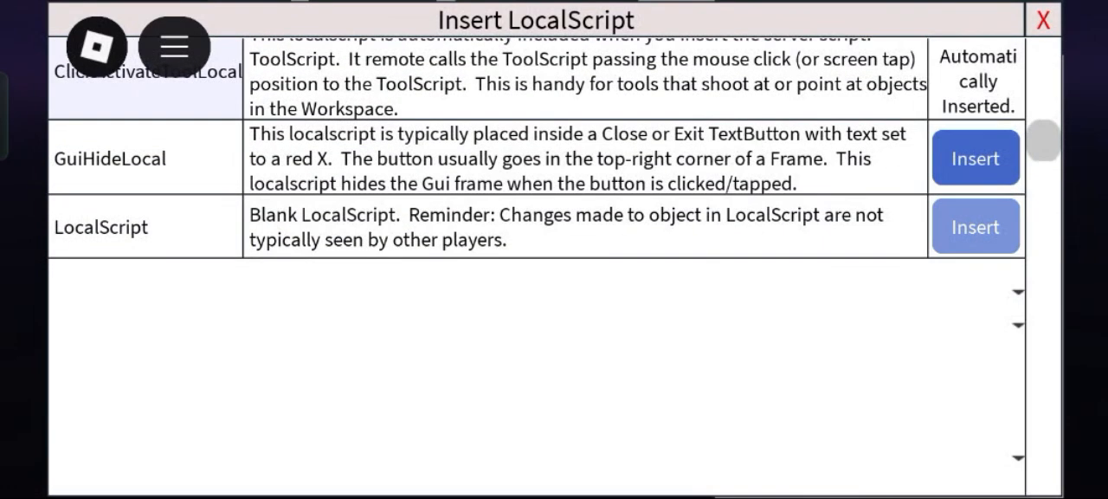
{"action": "left_click", "coordinate": [976, 226]}
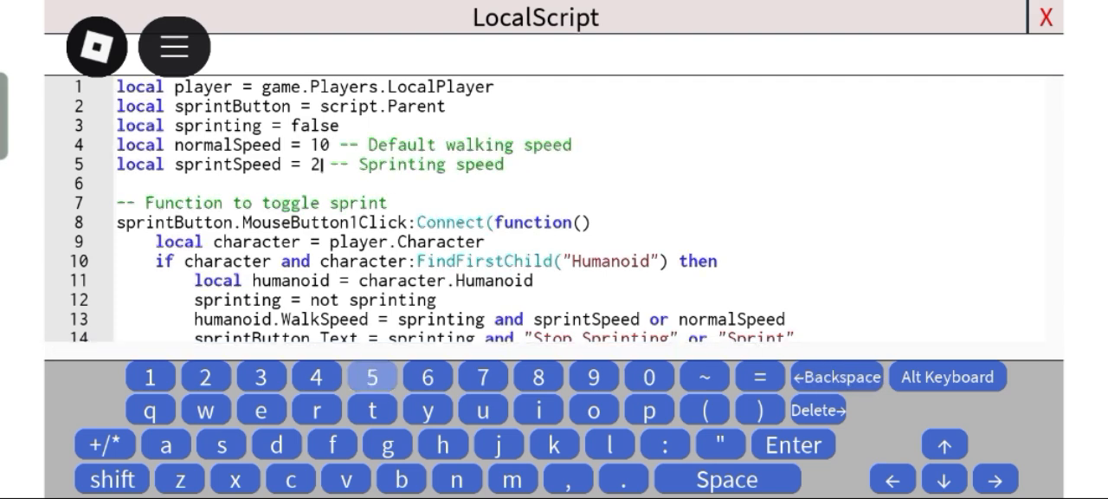
{"action": "scroll", "scroll_direction": "down", "scroll_amount": 3}
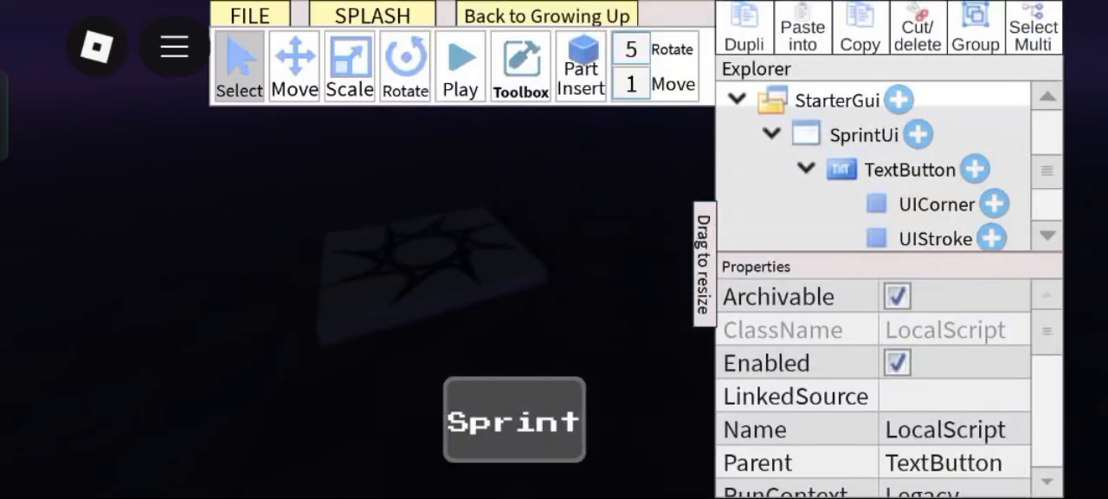
In Play mode, toggle the Sprint button between 'Sprint' and 'Stop Sprinting' five times
{"action": "left_click", "coordinate": [459, 65]}
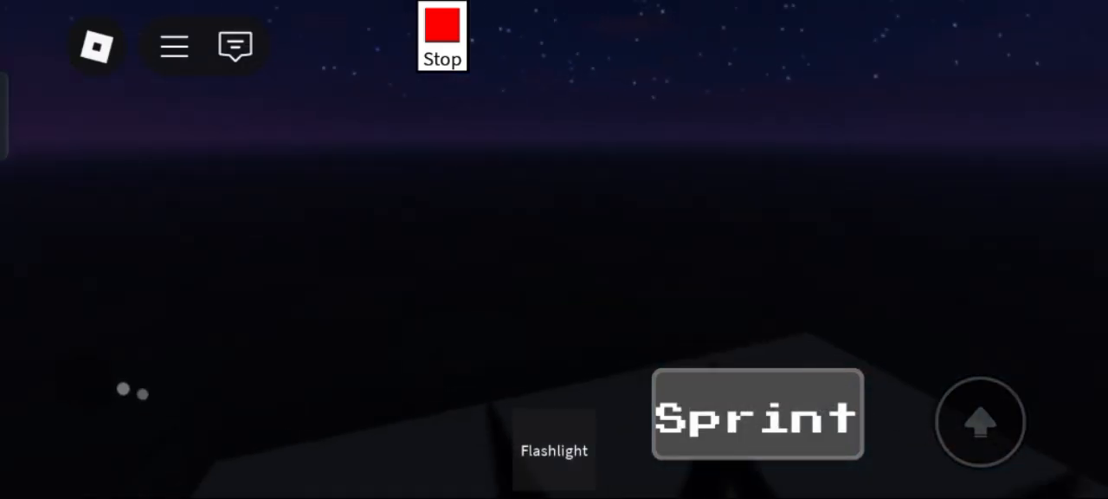
{"action": "left_click", "coordinate": [756, 413]}
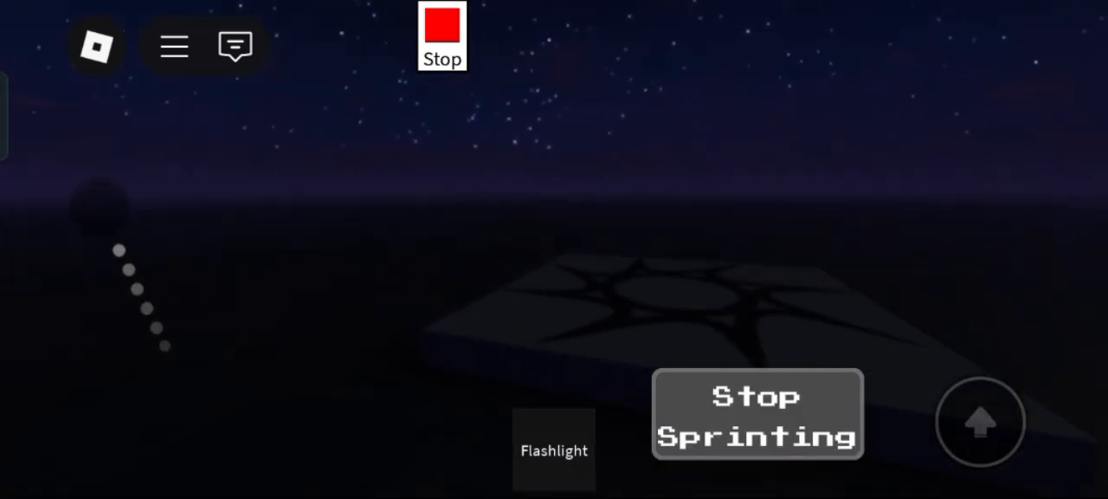
{"action": "left_click", "coordinate": [554, 449]}
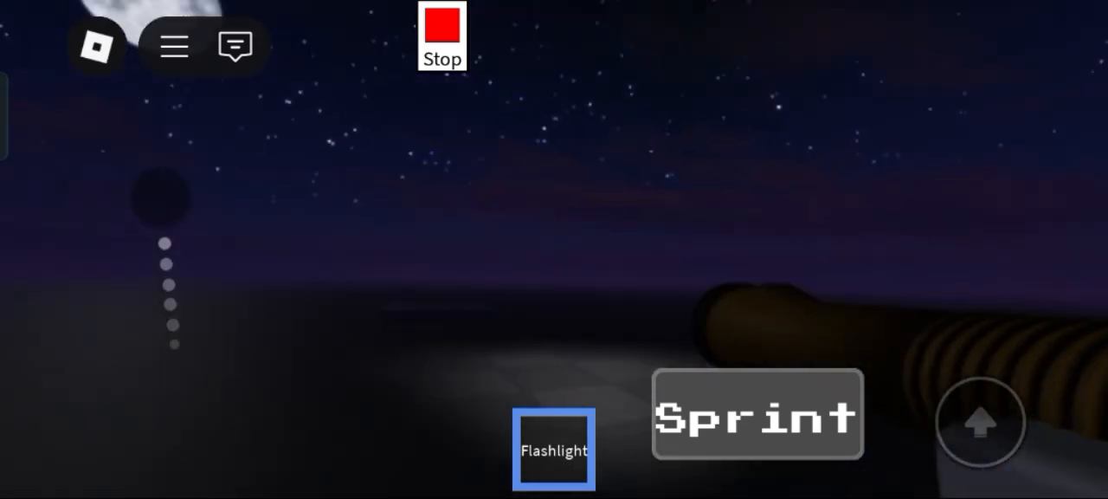
{"action": "left_click", "coordinate": [757, 413]}
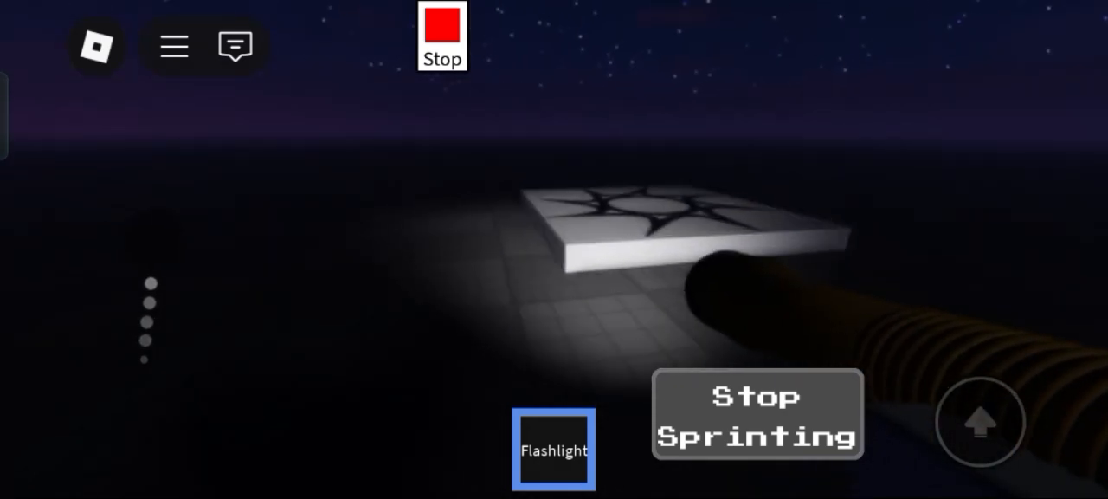
{"action": "left_click", "coordinate": [756, 414]}
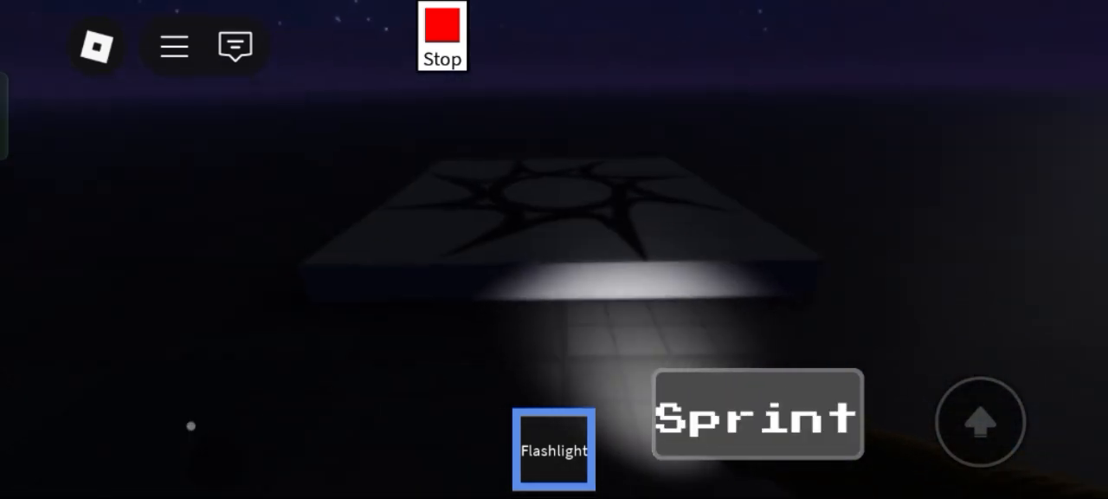
{"action": "left_click", "coordinate": [756, 414]}
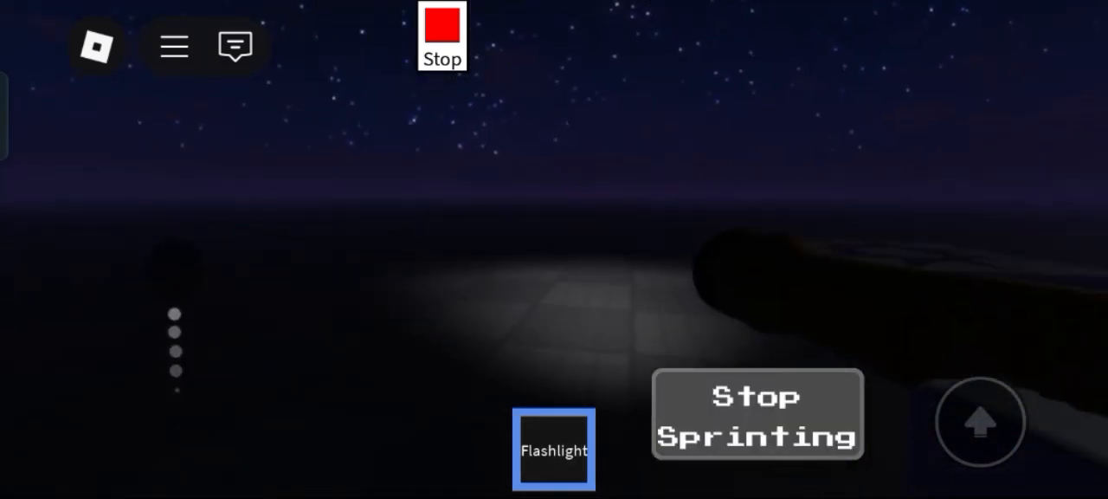